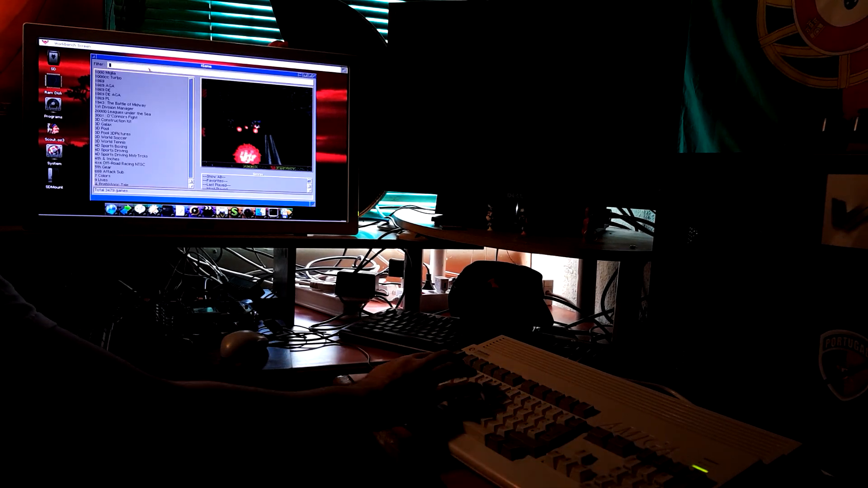
pyautogui.write('eli')
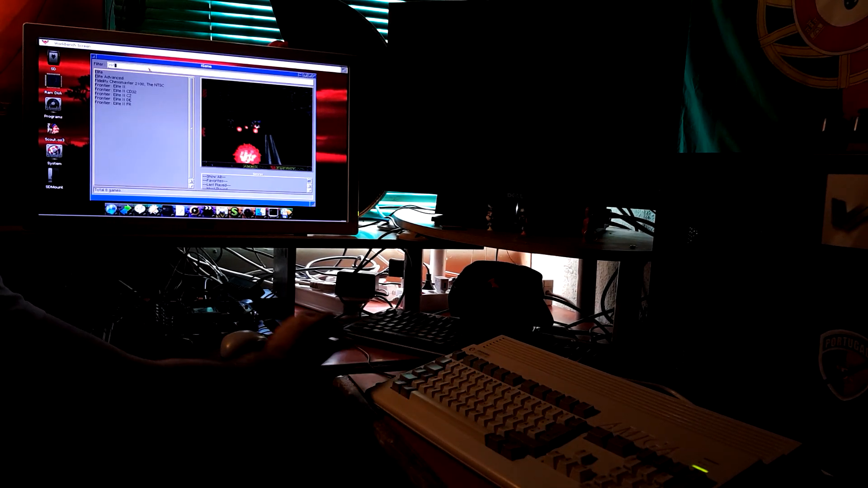